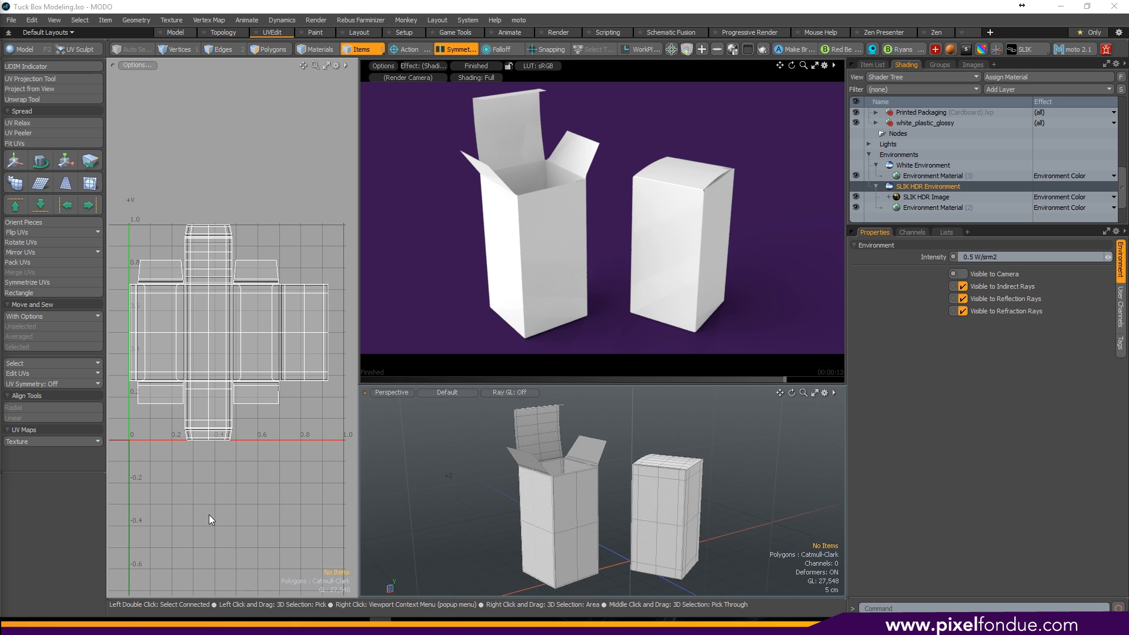
mouse_move(227, 527)
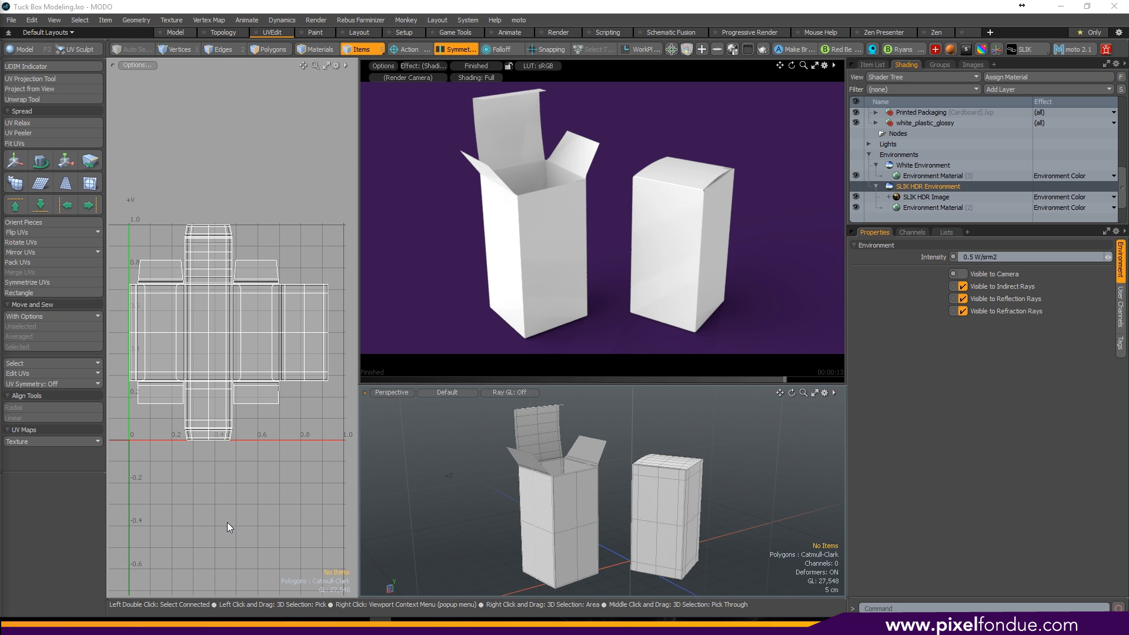
Create a symmetric cube, stretch it into a tall box, and delete its top and bottom faces
left_click(666, 505)
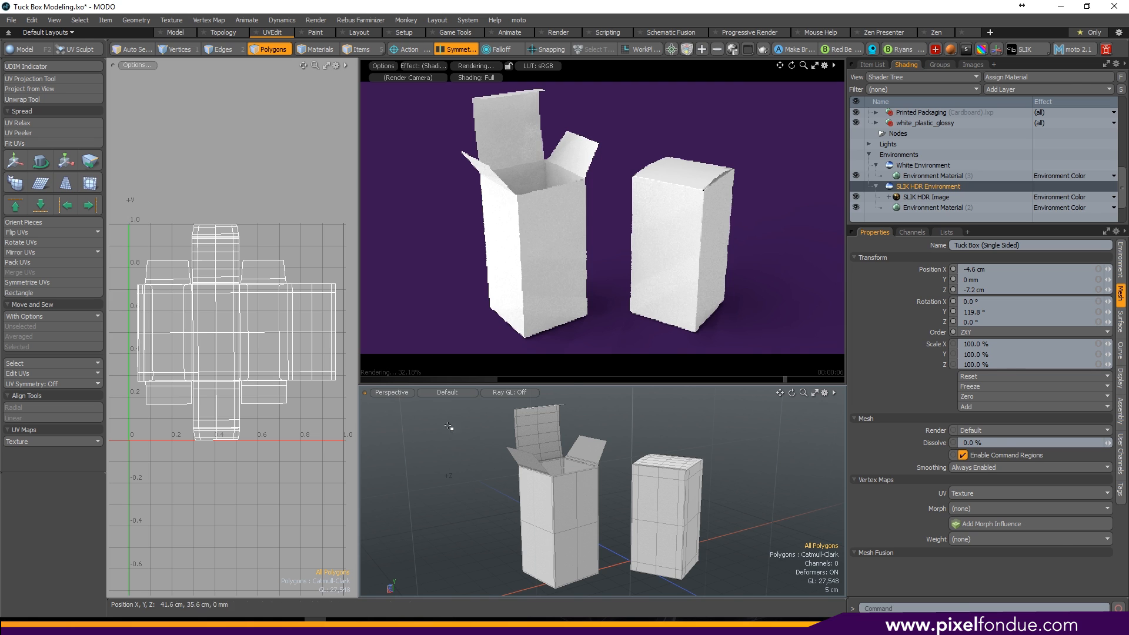
left_click(174, 33)
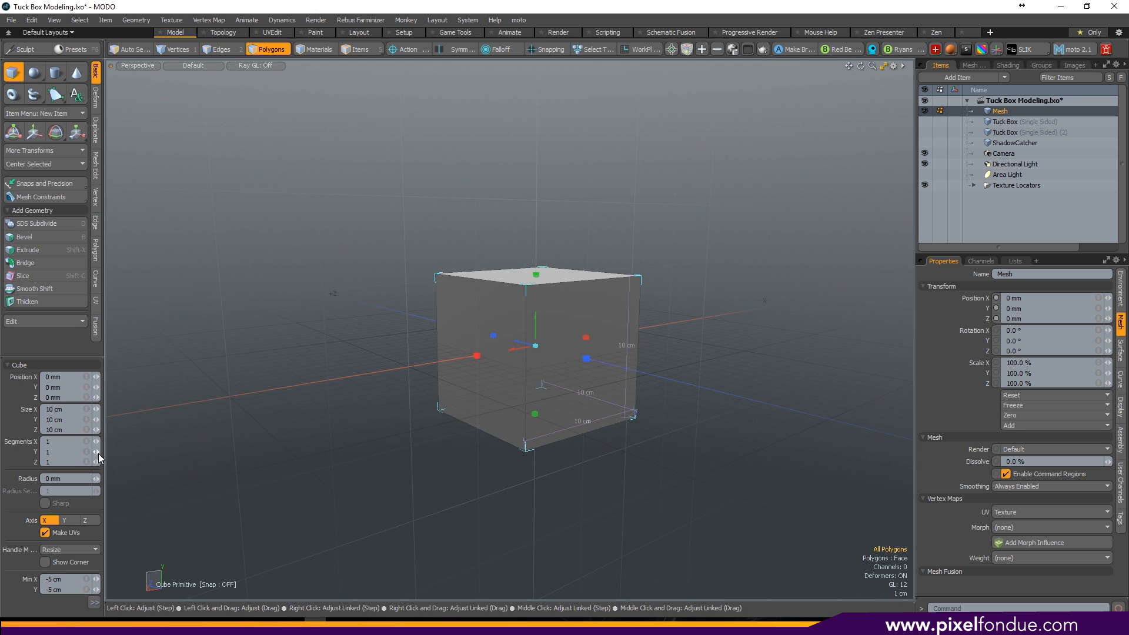
left_click(456, 49)
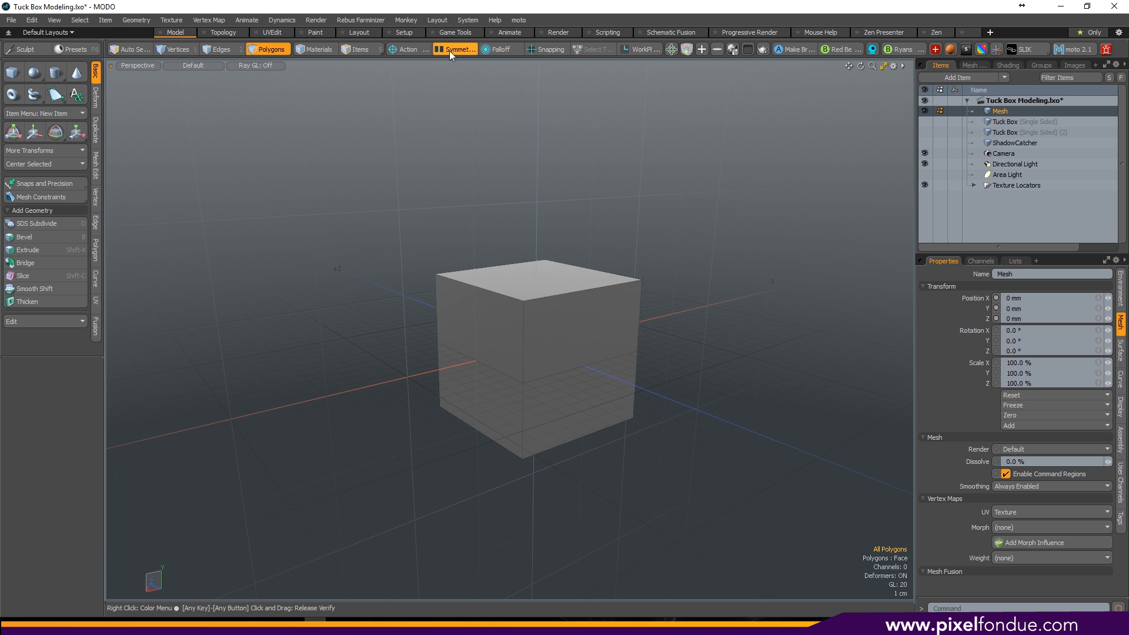
left_click(455, 48)
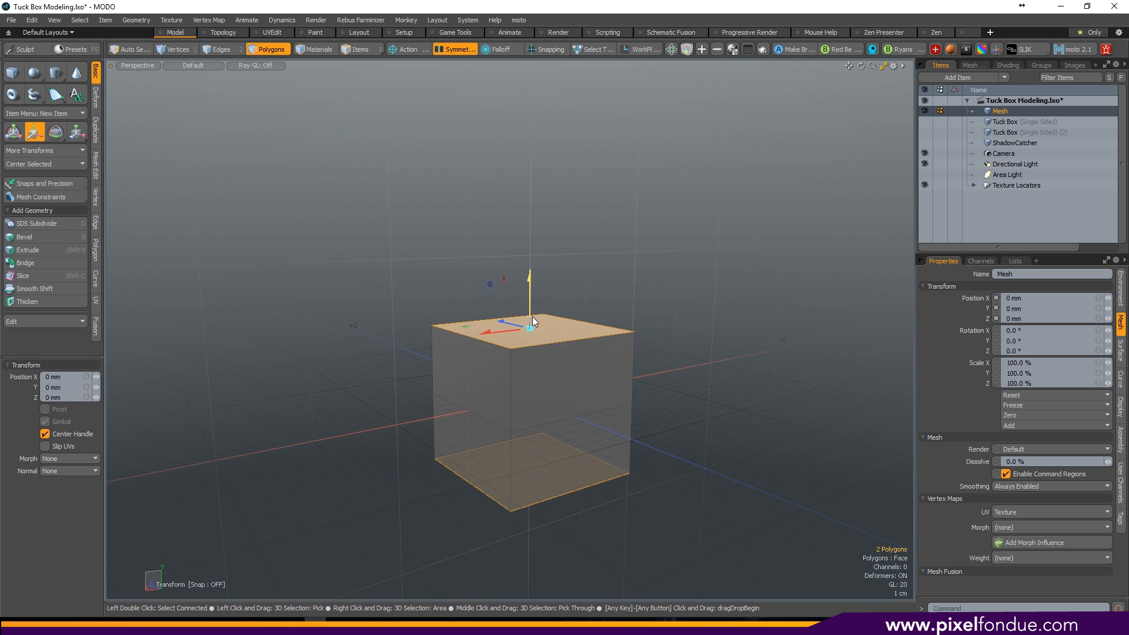
left_click_drag(530, 321, 530, 231)
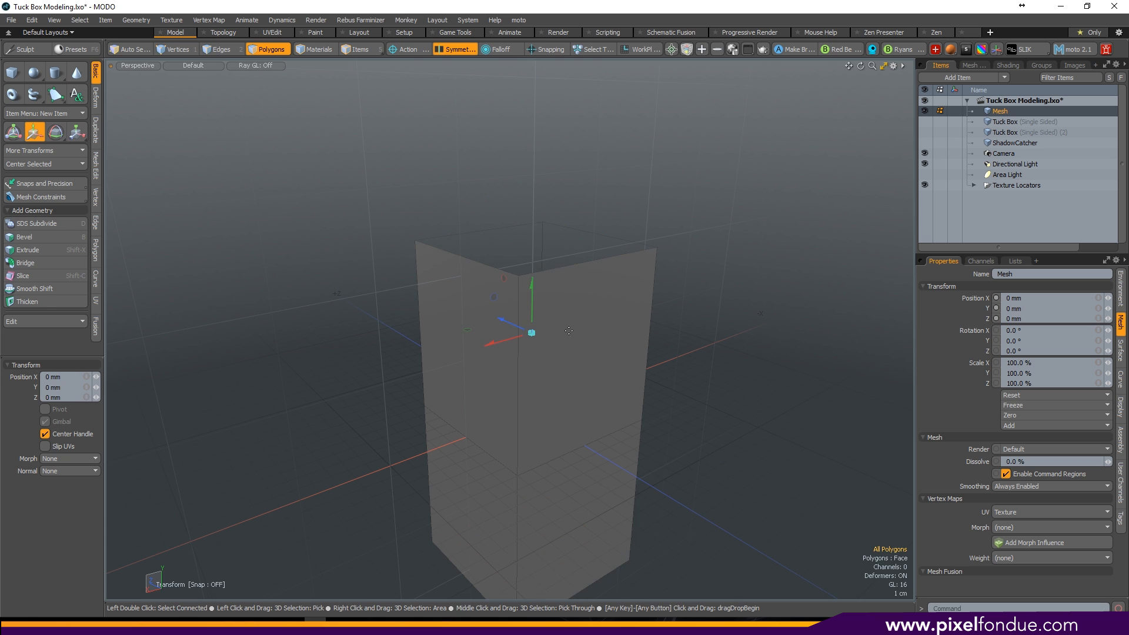
left_click(221, 48)
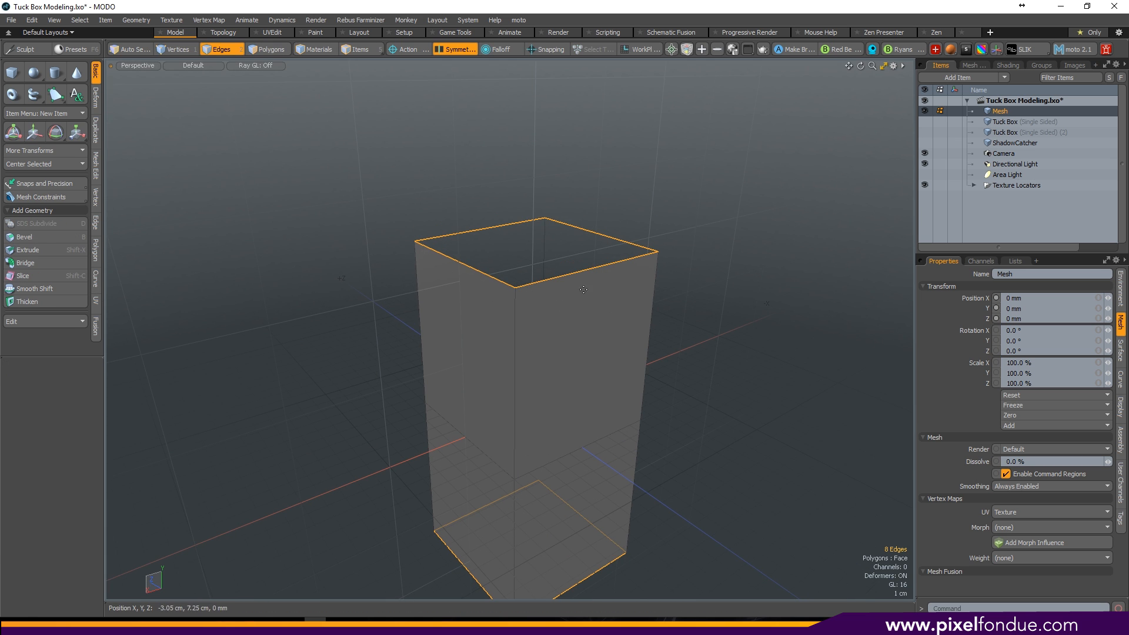
Add two symmetric edge loops around the box walls with Loop Slice, Count 2
left_click(29, 275)
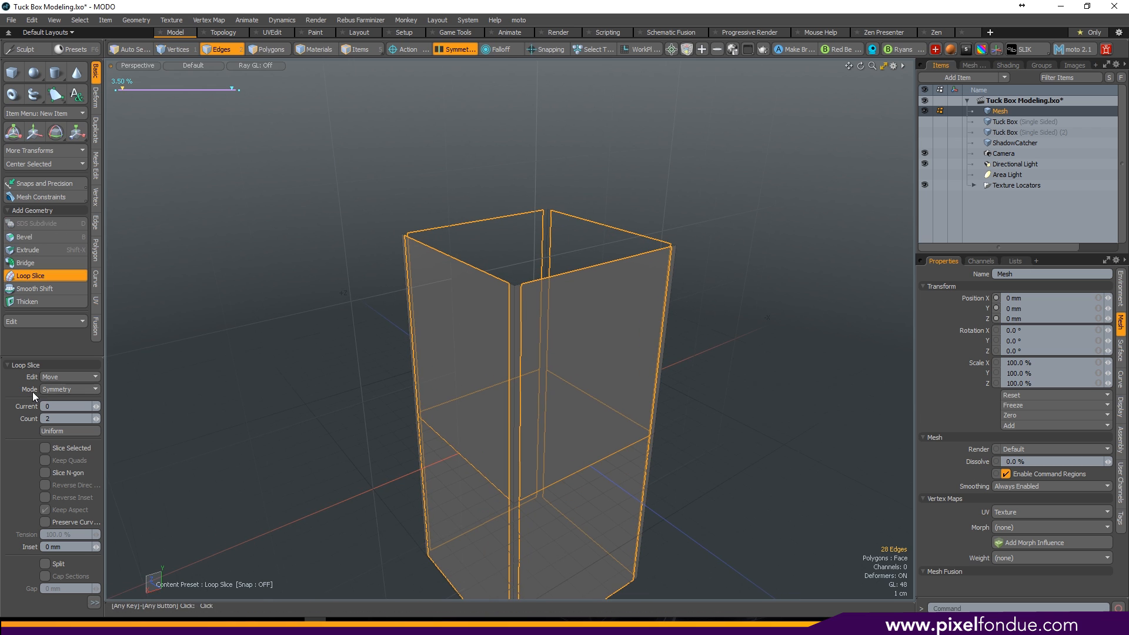
mouse_move(516, 316)
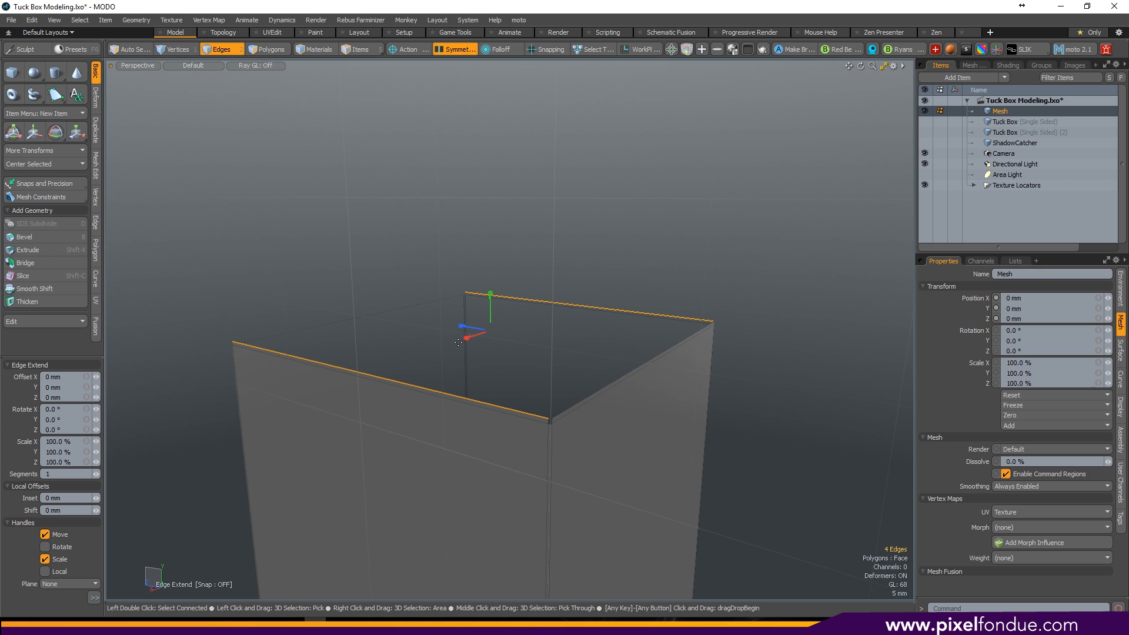
mouse_move(471, 352)
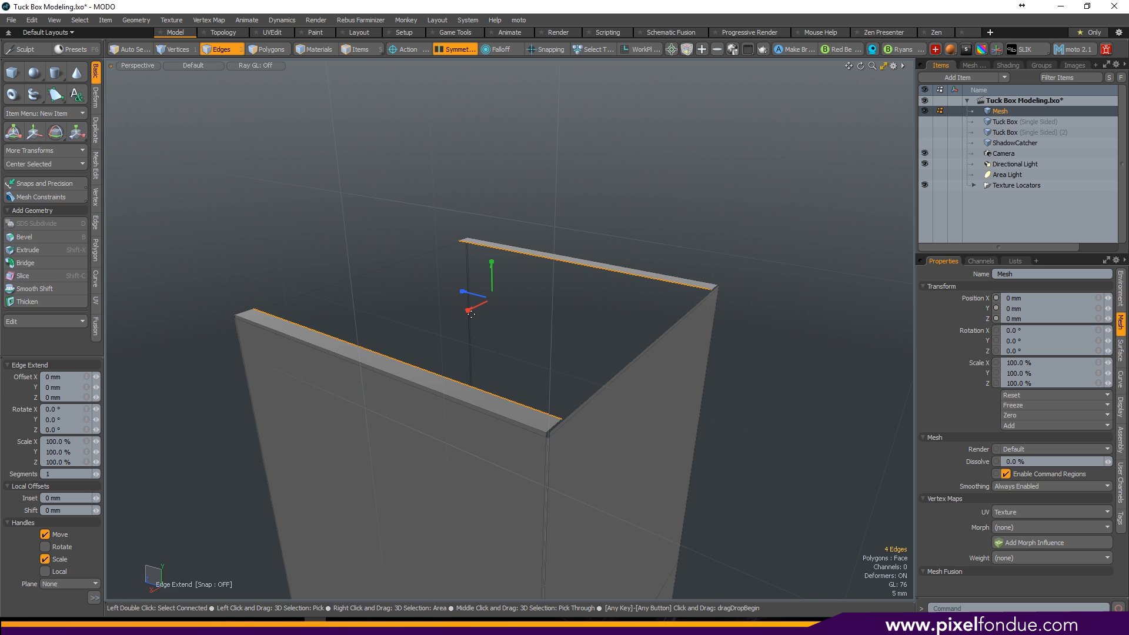
Pull the two extended top edges out into broad flat flaps over the box top
left_click_drag(468, 312, 468, 306)
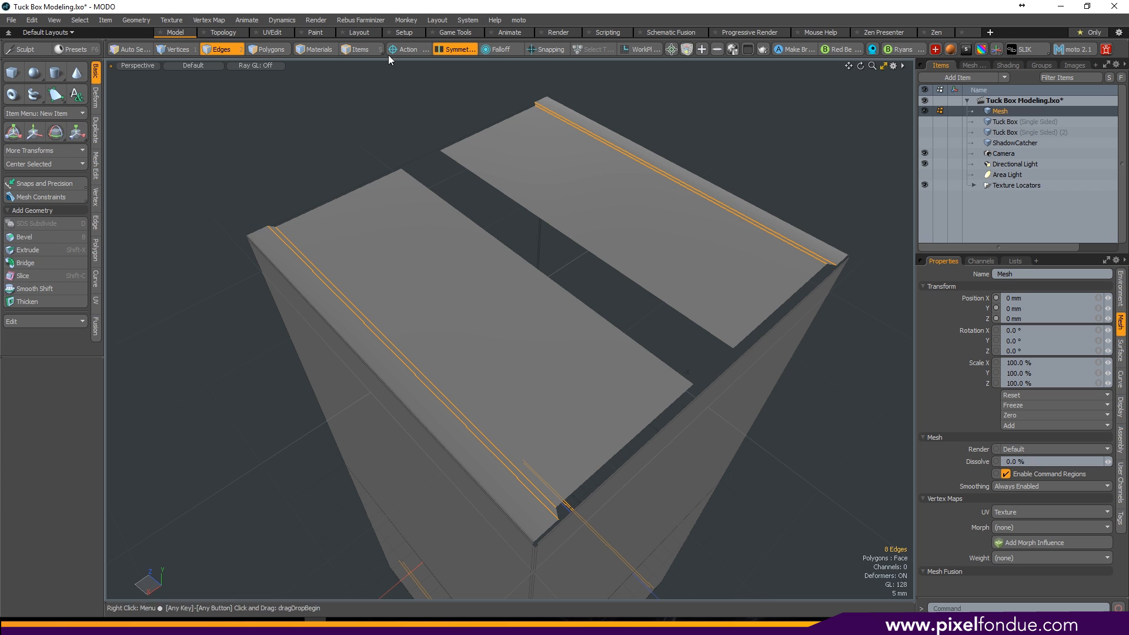
Give the flap fold-line edges an edge weight of 100 with the Edge Weight Tool
left_click(209, 19)
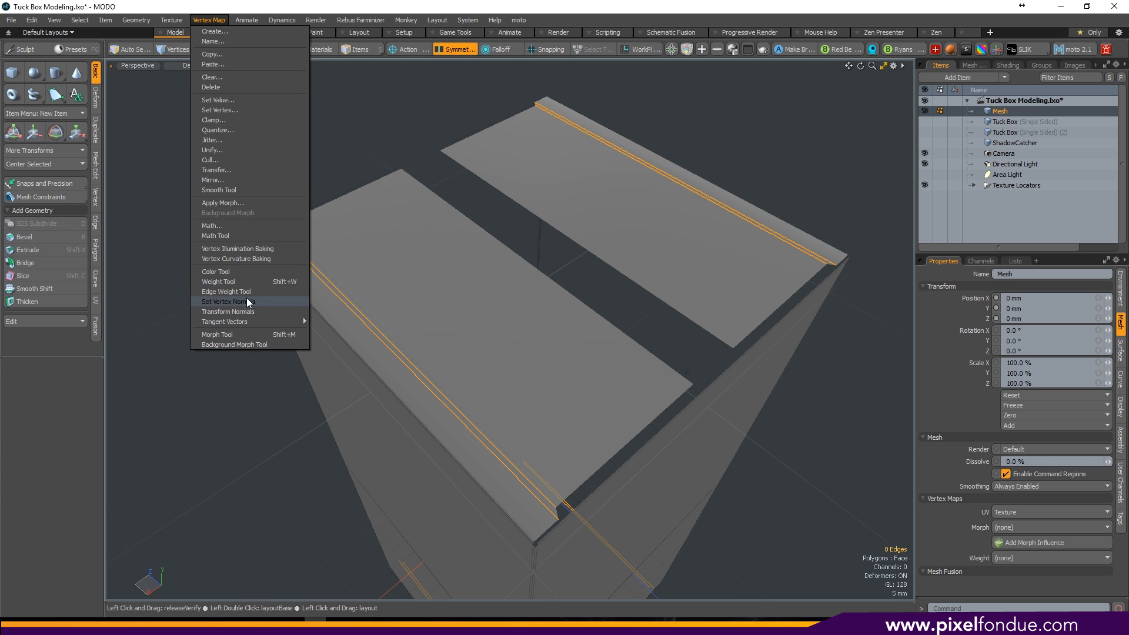
left_click(228, 301)
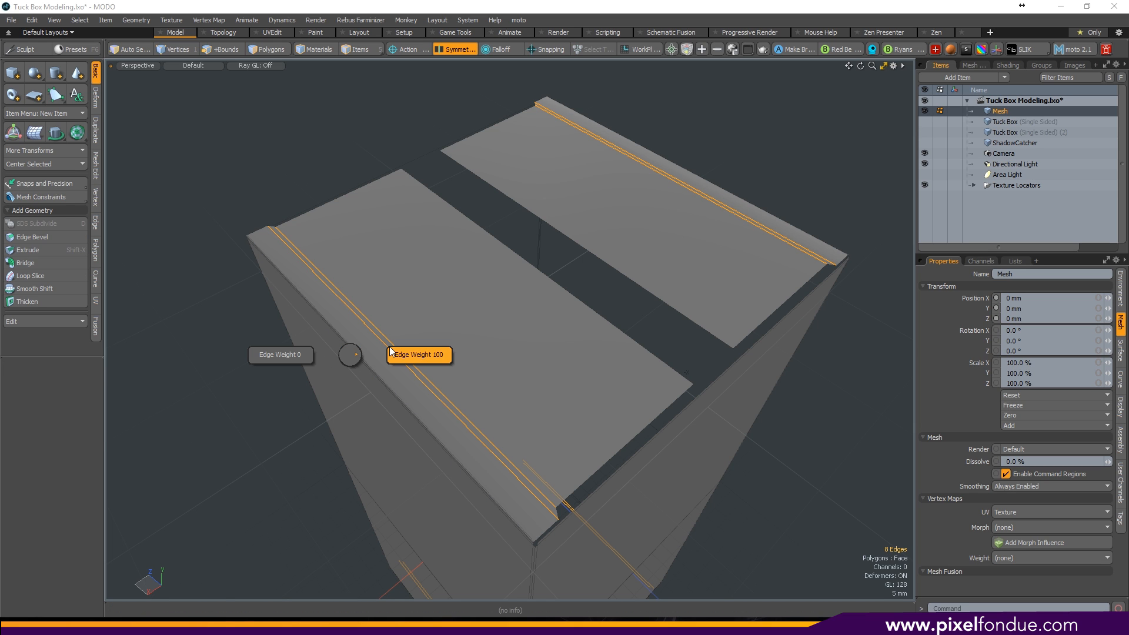
left_click(222, 49)
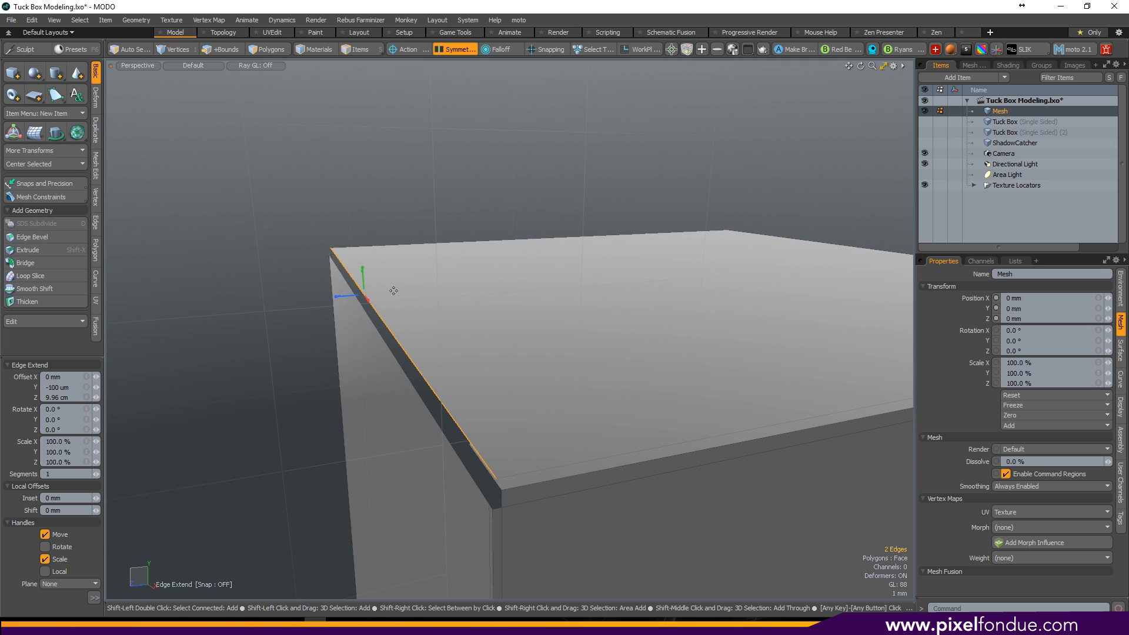
Extend the flap edge to close the top and raise the centre edge into a ridge
left_click(221, 49)
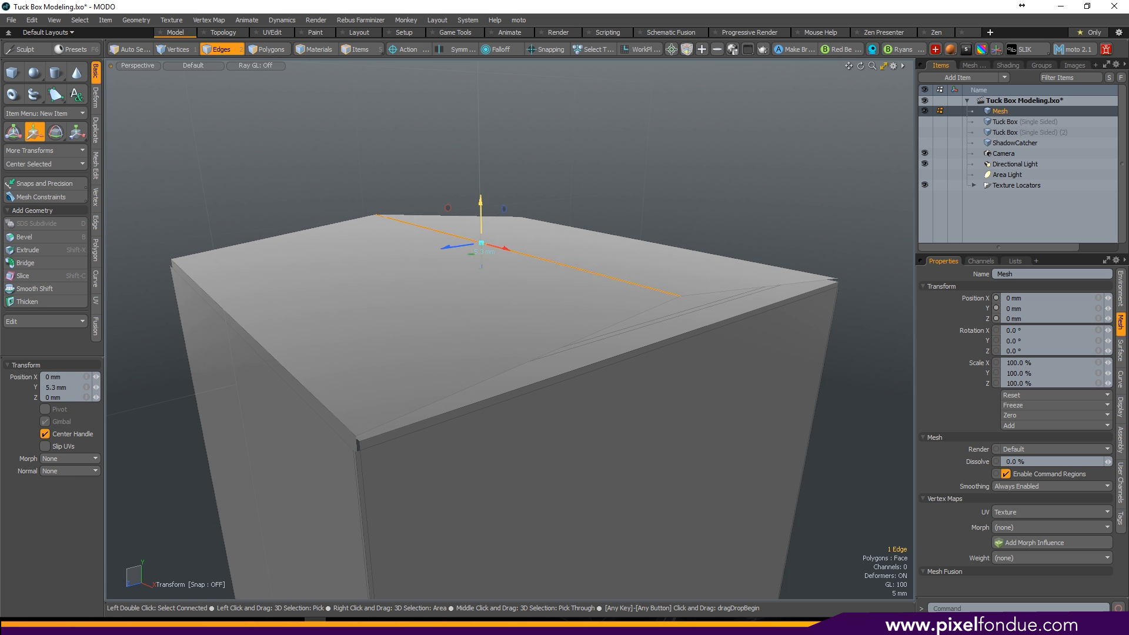
Bevel the fold edges in Inset mode at 230 um with Round Level 2
left_click(30, 236)
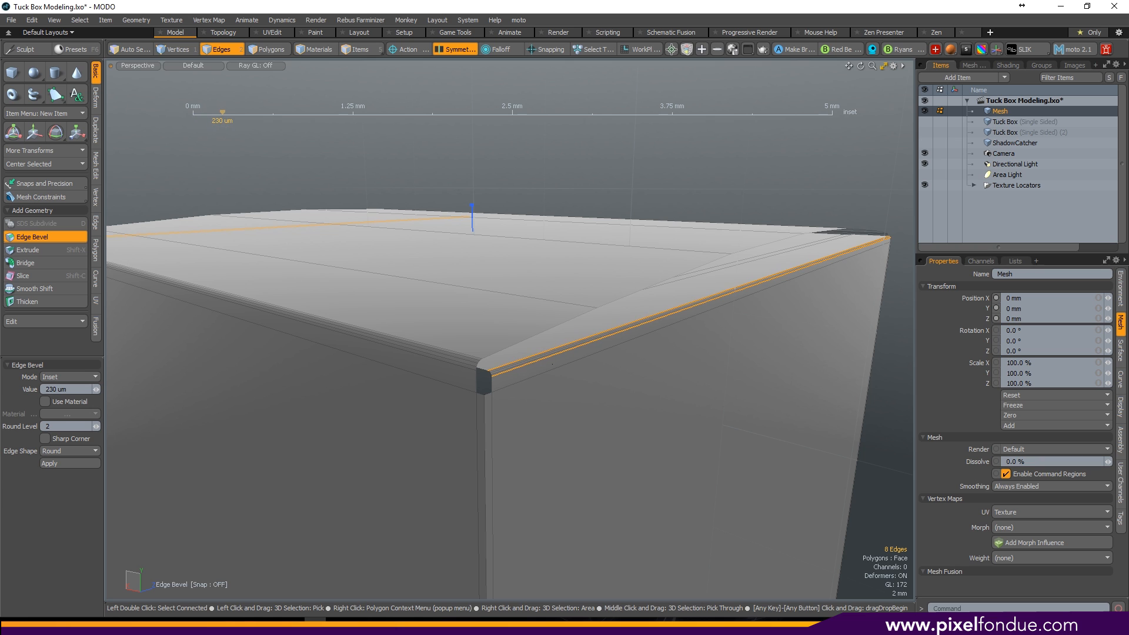
left_click(96, 426)
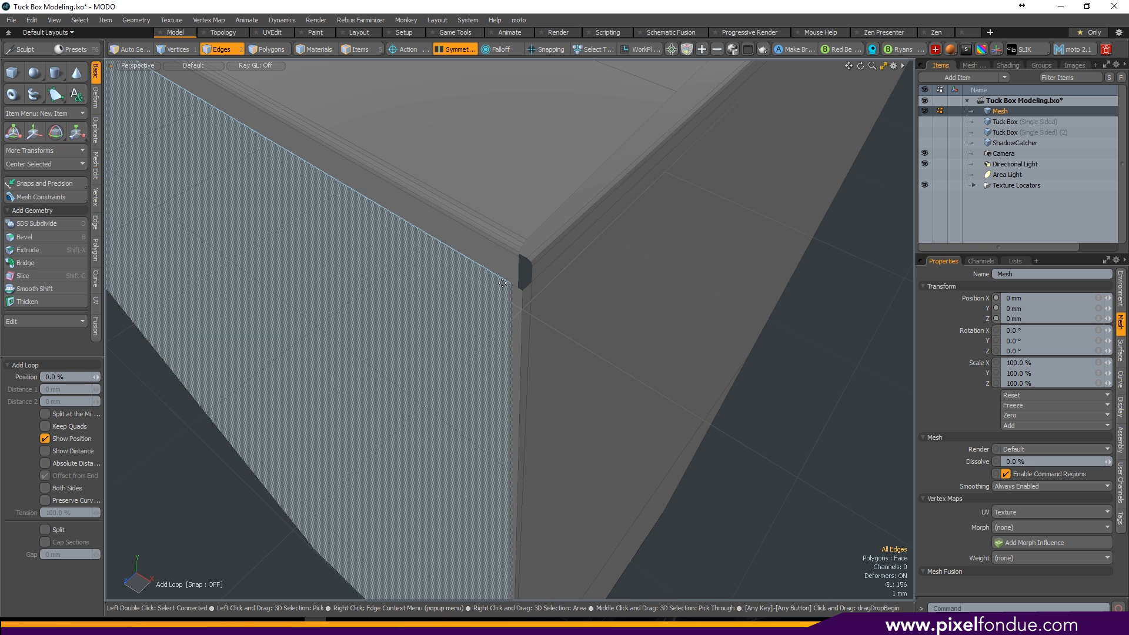
Add an edge loop near the corner and move the sliver faces into a notched flap
left_click(270, 48)
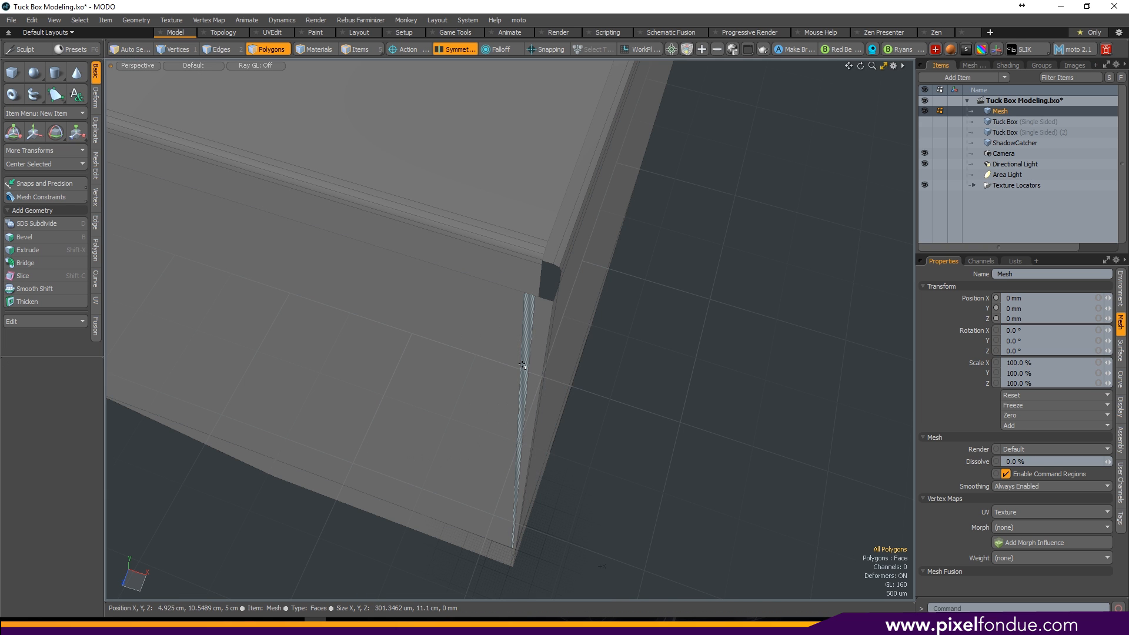
left_click(522, 360)
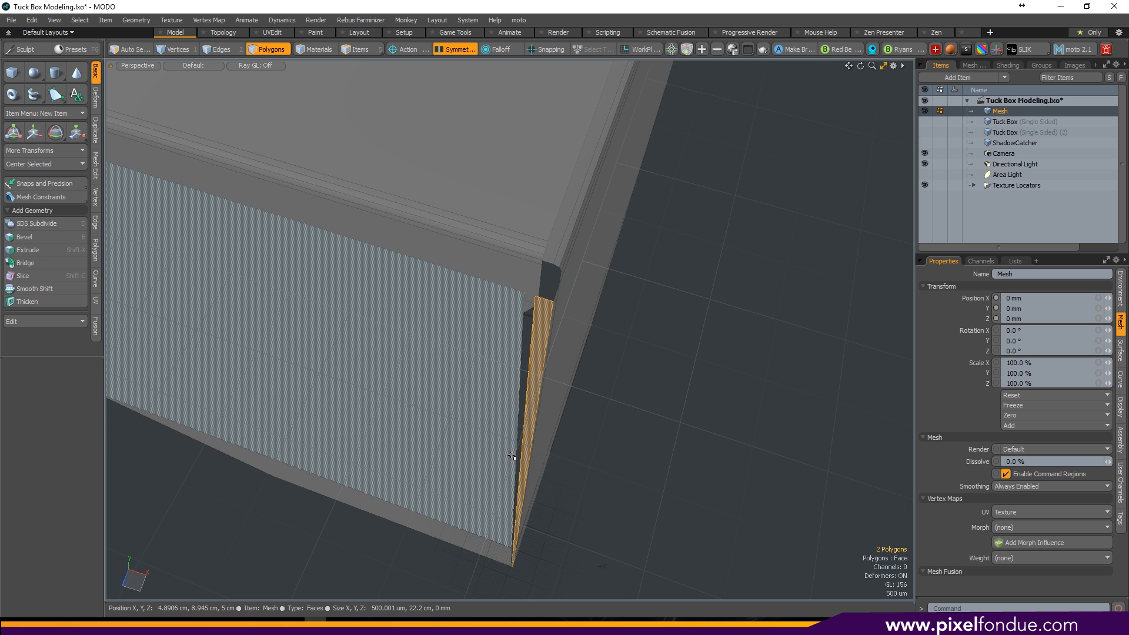
left_click_drag(504, 288, 507, 471)
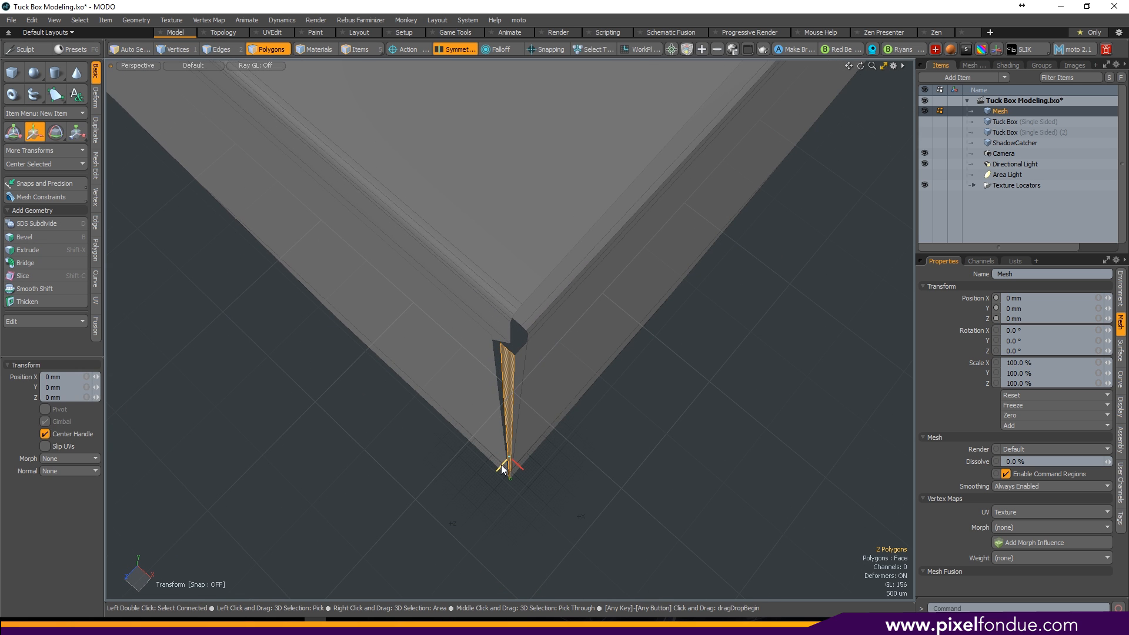
left_click_drag(510, 468, 510, 453)
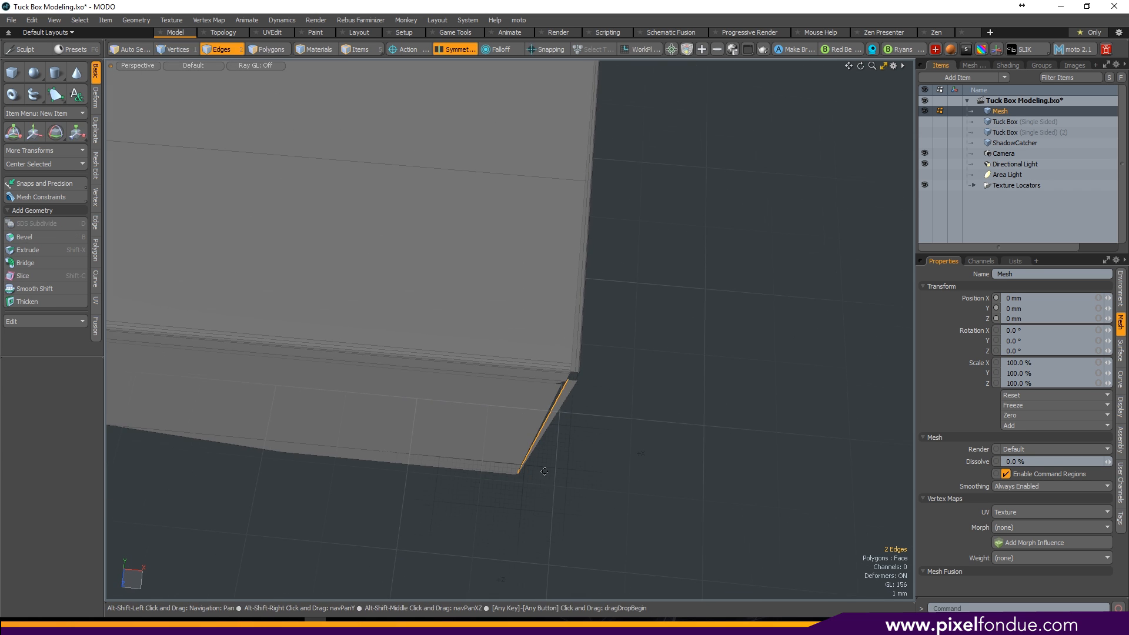
Mark the corner edges as seams and unwrap the box into a flat UV layout
left_click_drag(545, 471, 540, 411)
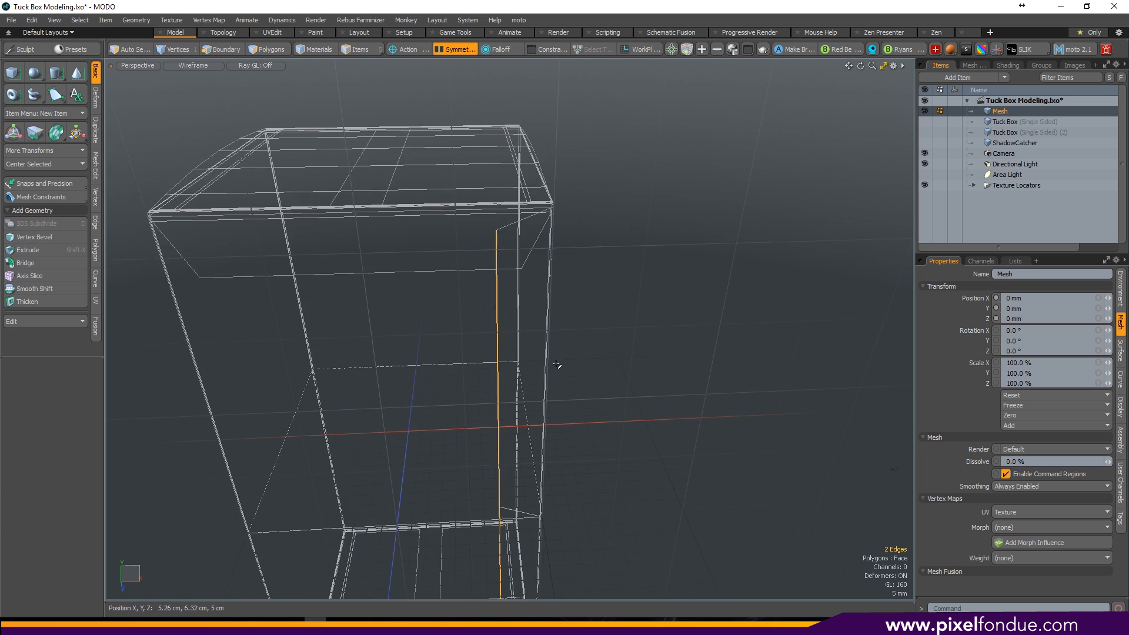
left_click(271, 32)
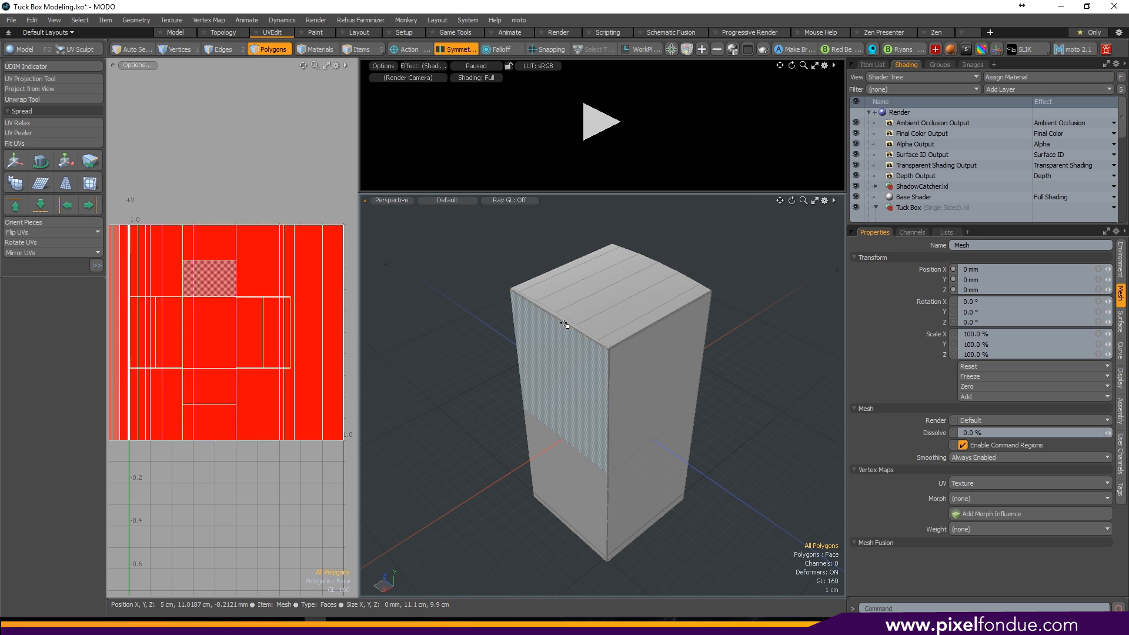
left_click(23, 99)
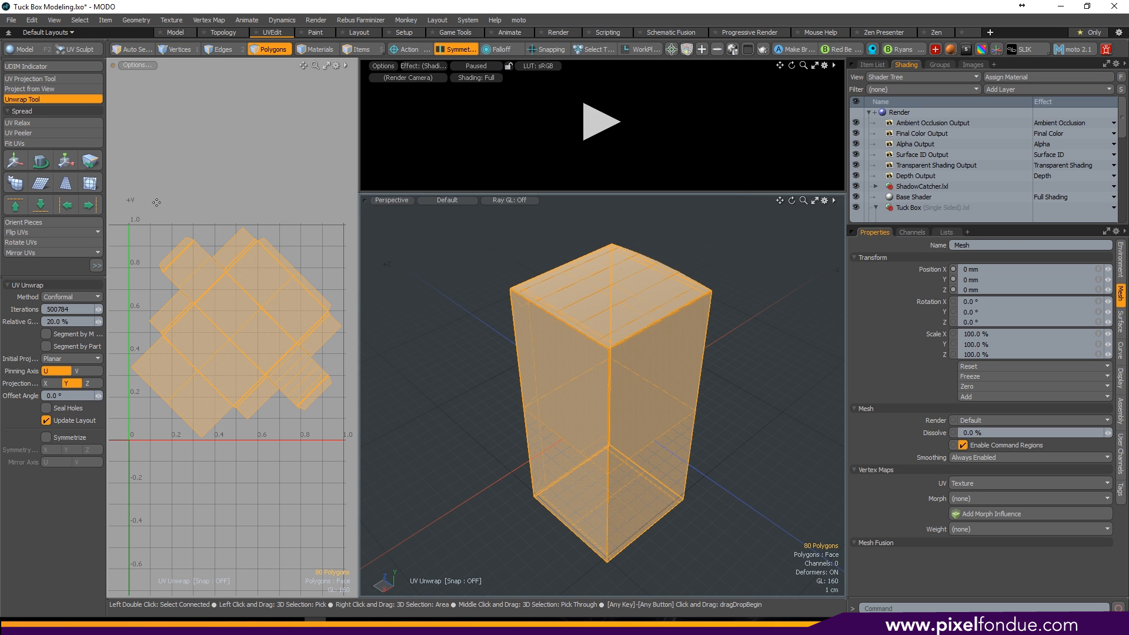